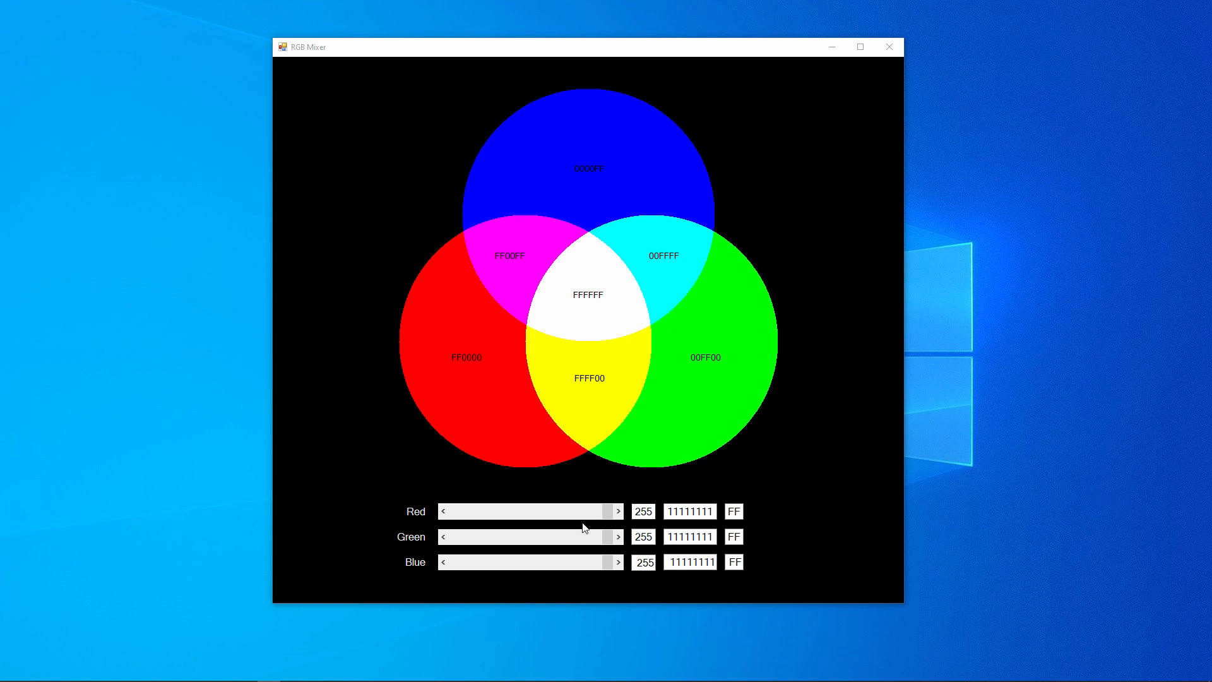
- Sweep the red slider down through 203 and 115 to 0, then back up to full 255
drag(617, 511, 575, 511)
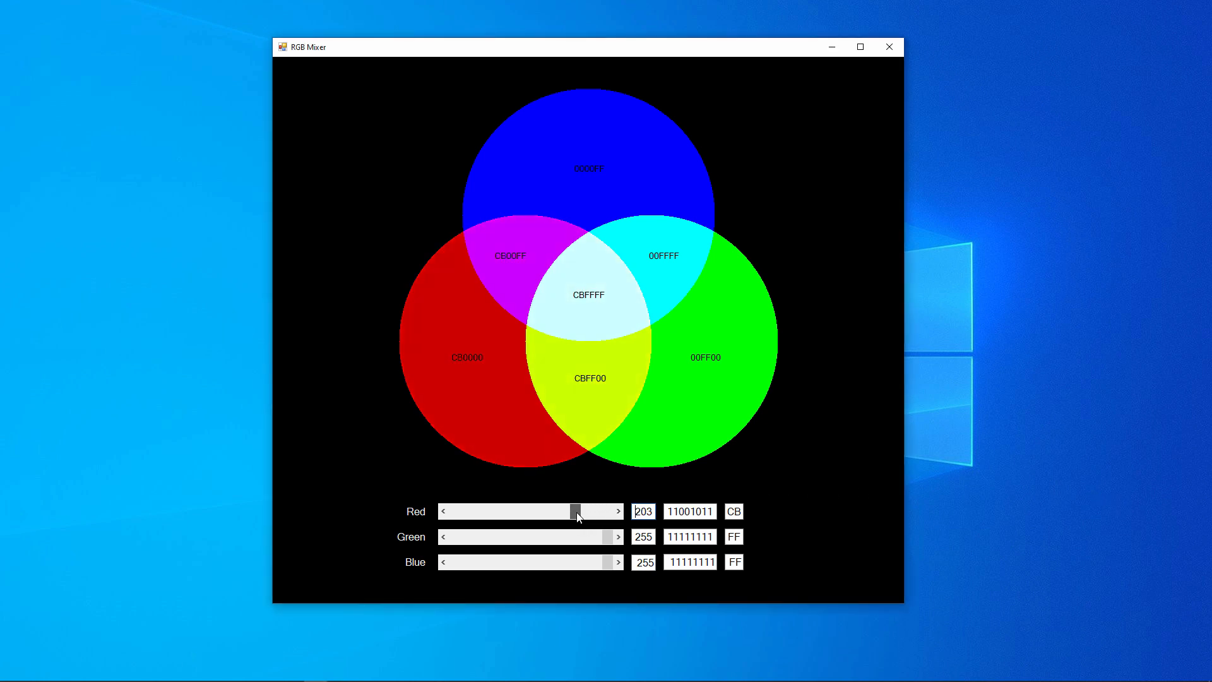
drag(579, 511, 561, 512)
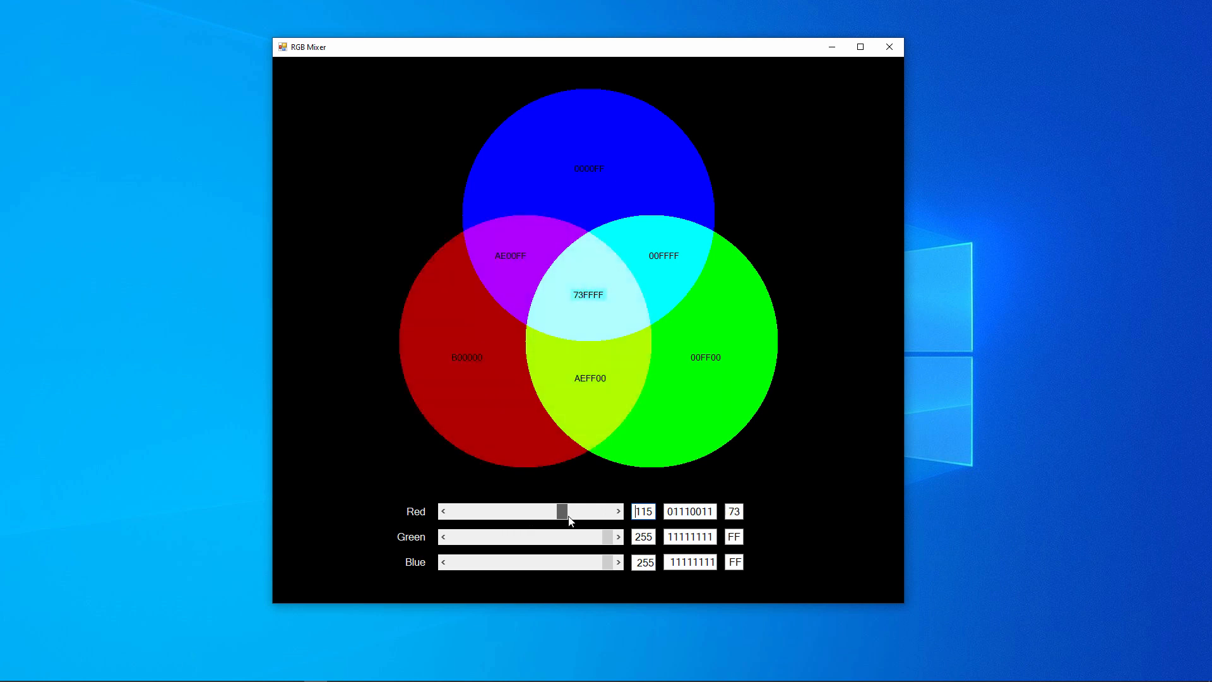
drag(560, 512, 530, 511)
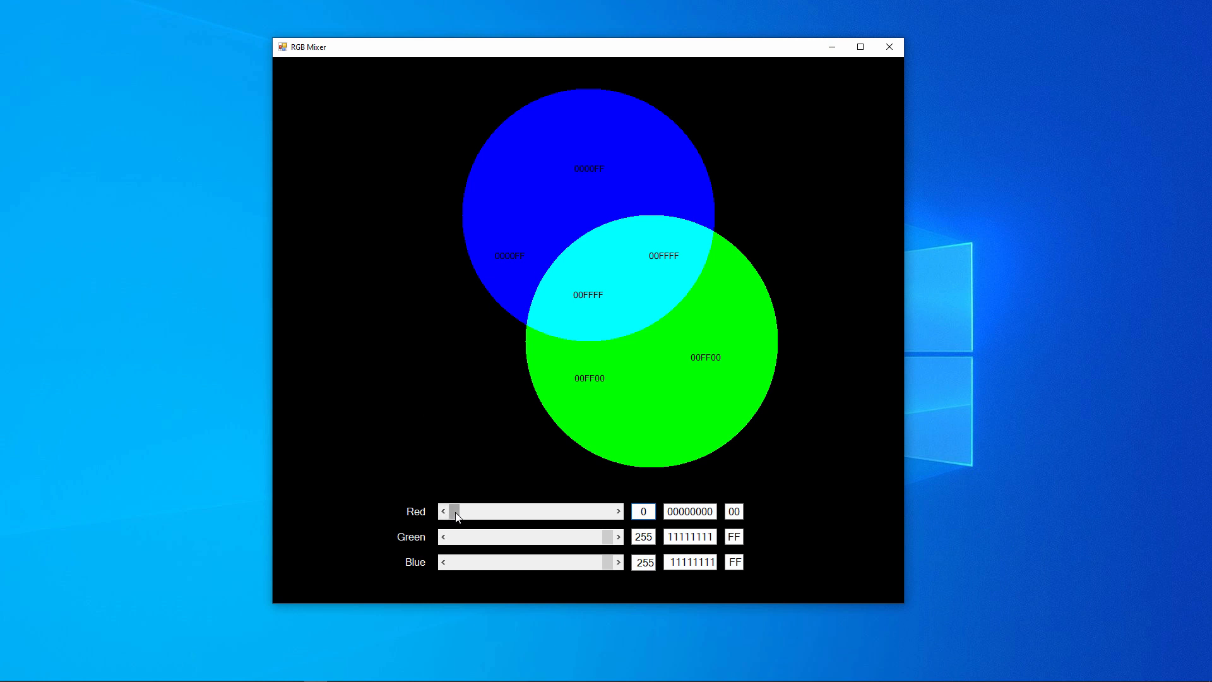
drag(456, 511, 615, 512)
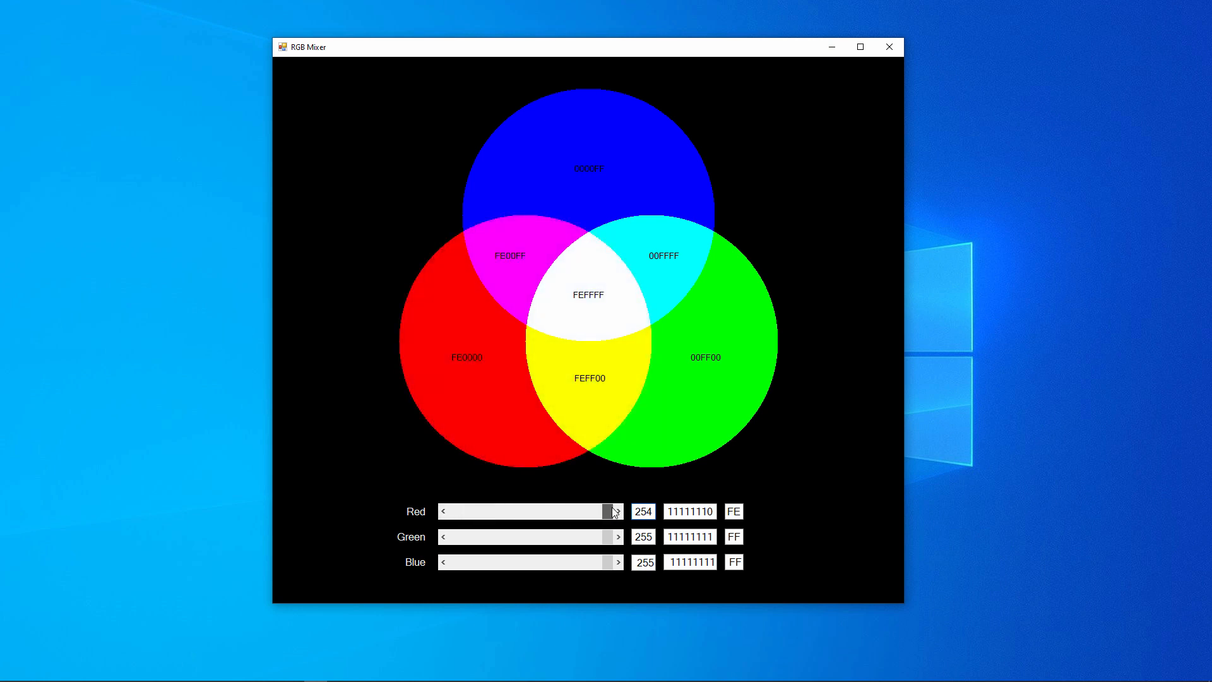
click(617, 511)
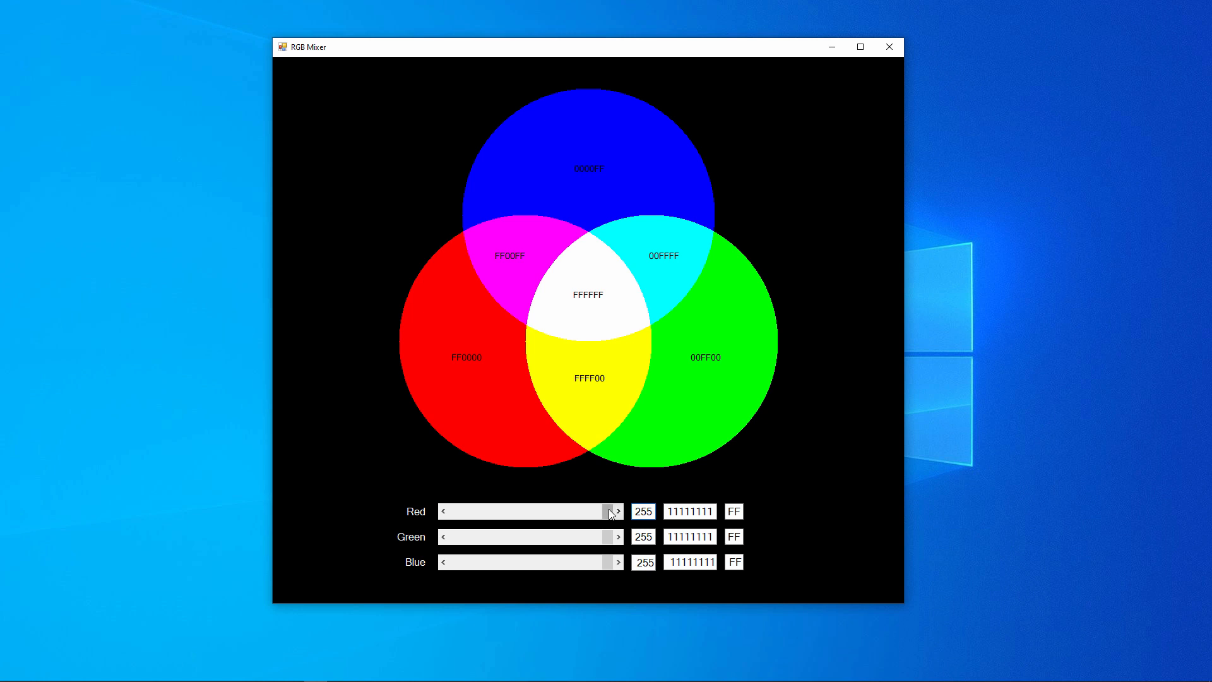
- Lower red to 169 so the centre mix reads A9FFFF
drag(615, 512, 529, 511)
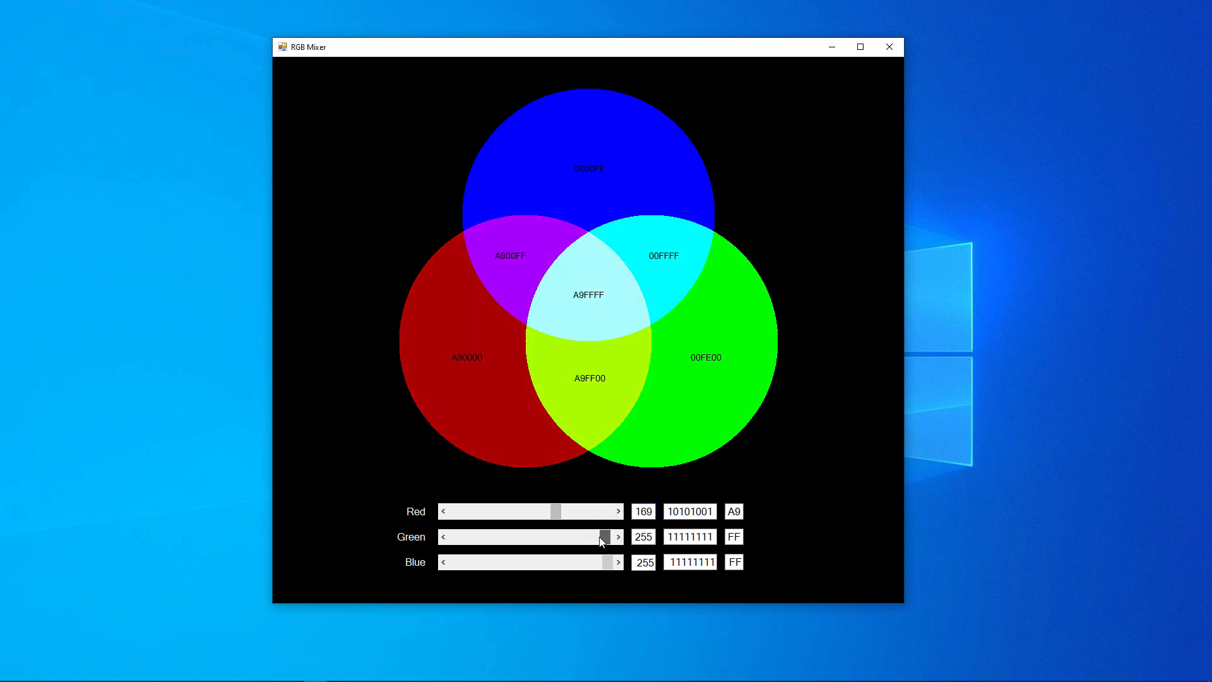
- Set green to 132 and blue to 215 (via 187) for a lilac centre mix of A984D7
drag(604, 536, 530, 537)
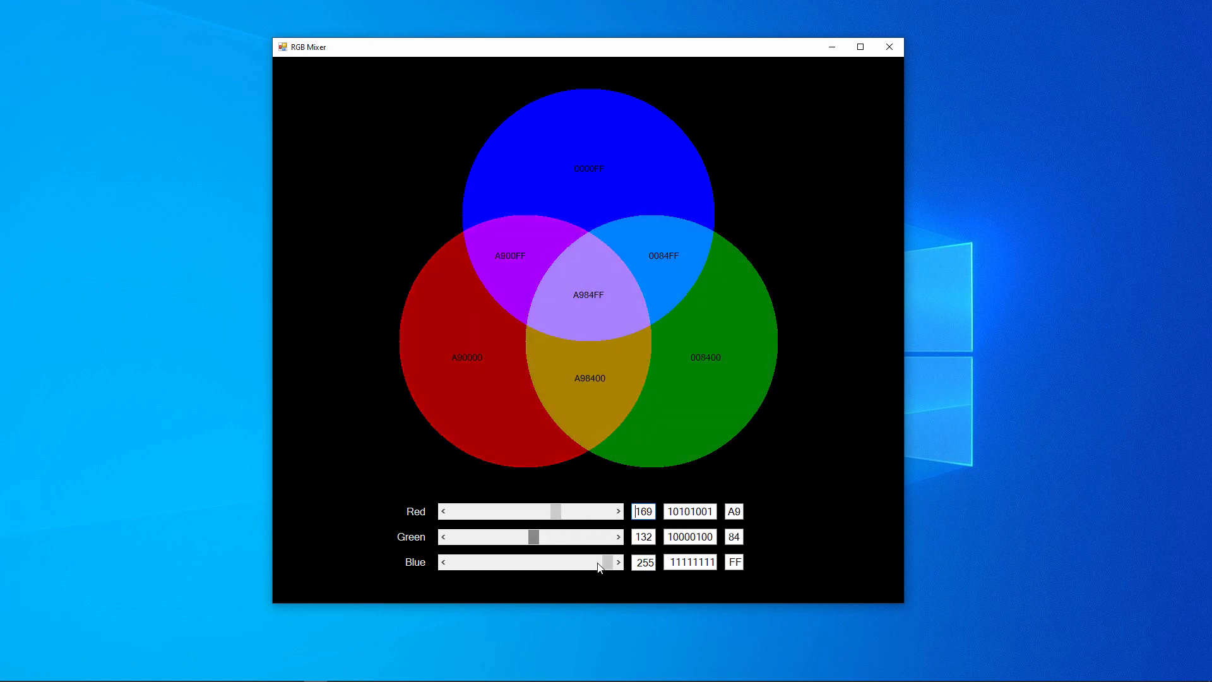
drag(607, 562, 550, 561)
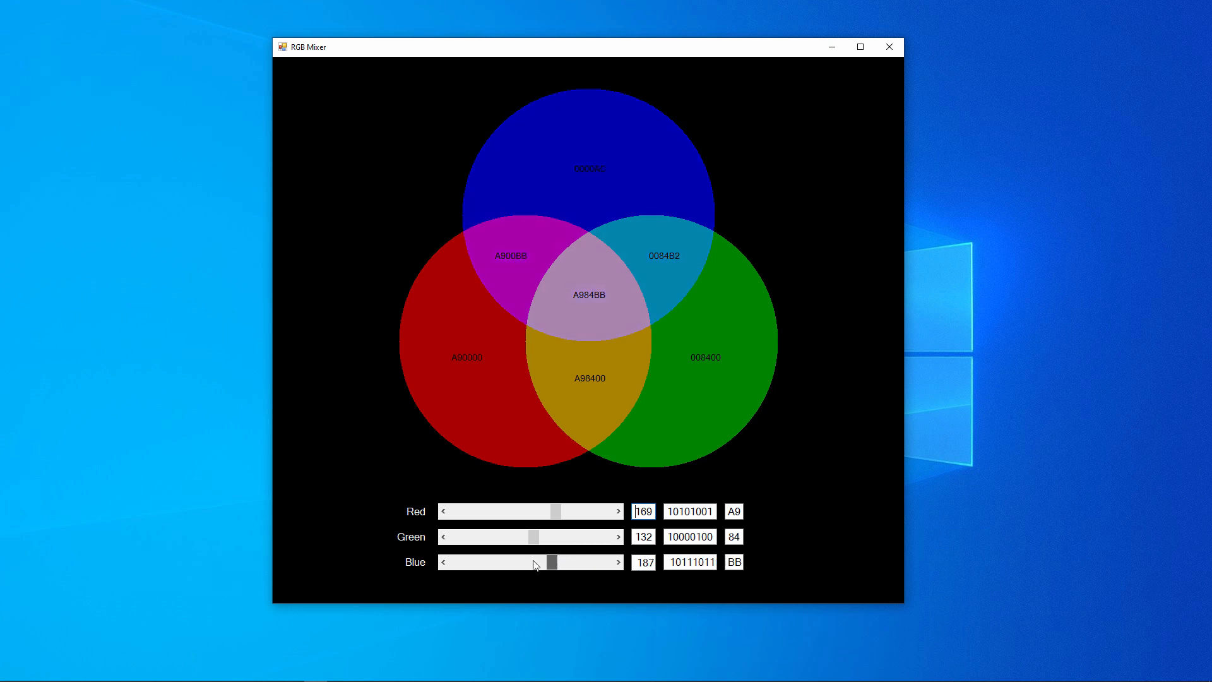
drag(549, 562, 584, 562)
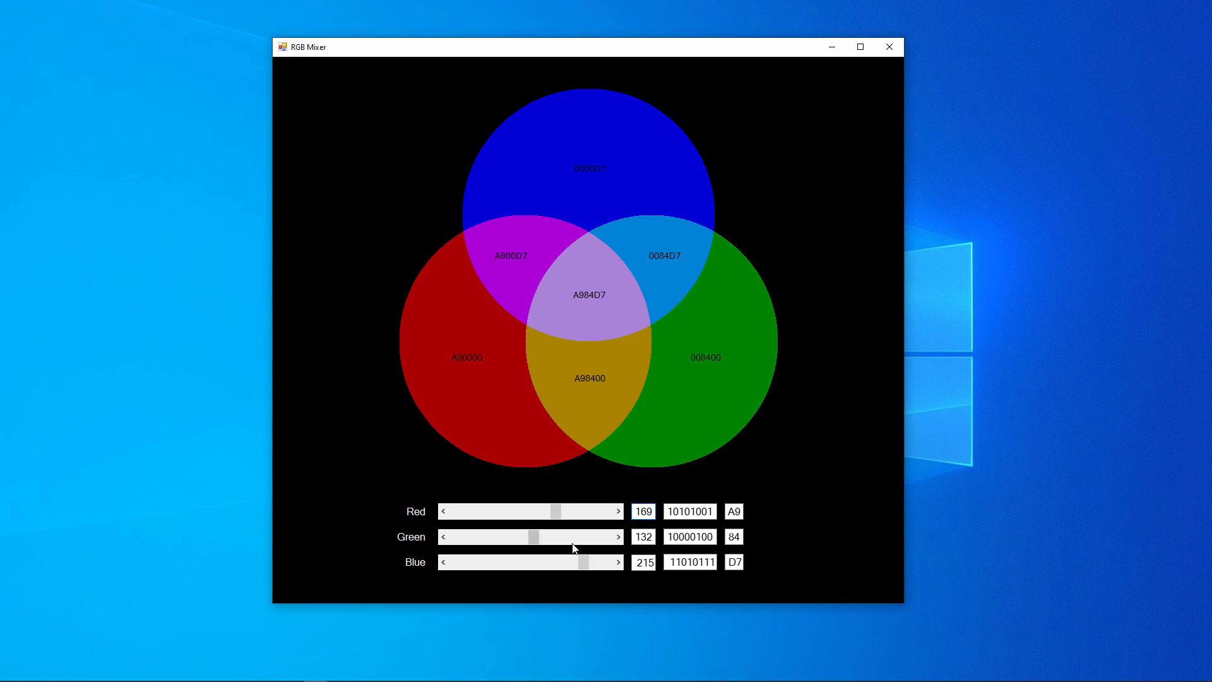
triple_click(643, 511)
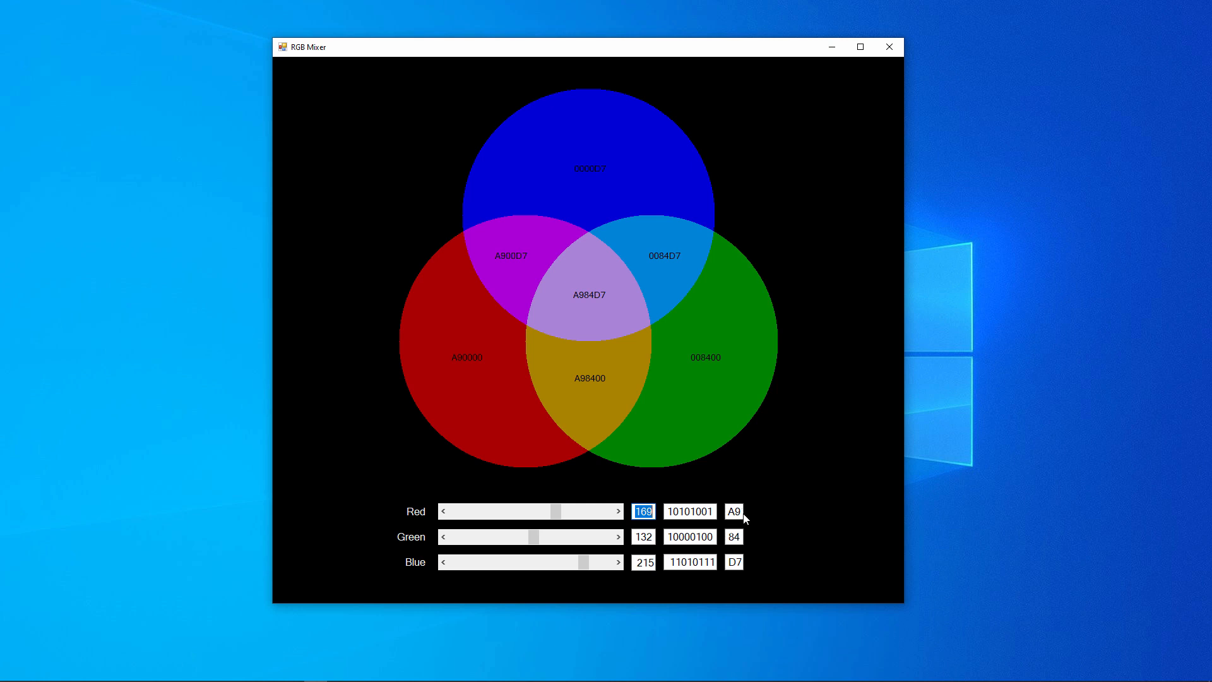
mouse_move(749, 518)
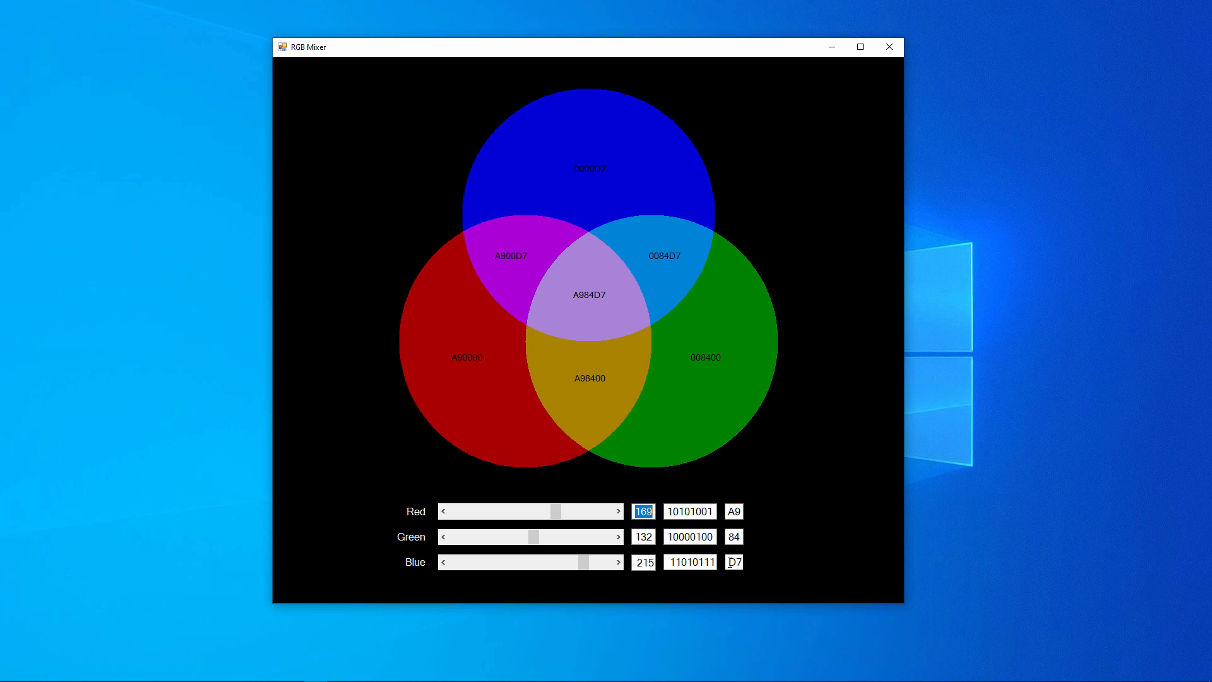
- Dip red to 69 then raise it to 210, giving centre mix D284D7
drag(557, 512, 517, 512)
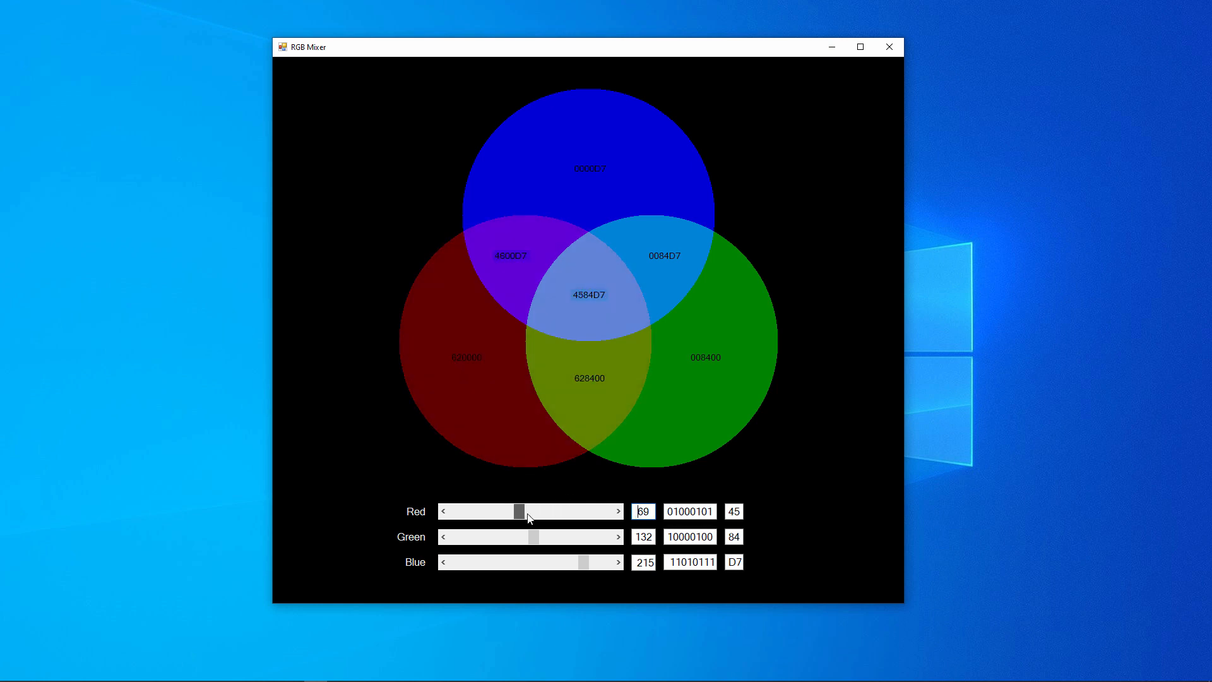
drag(518, 512, 581, 511)
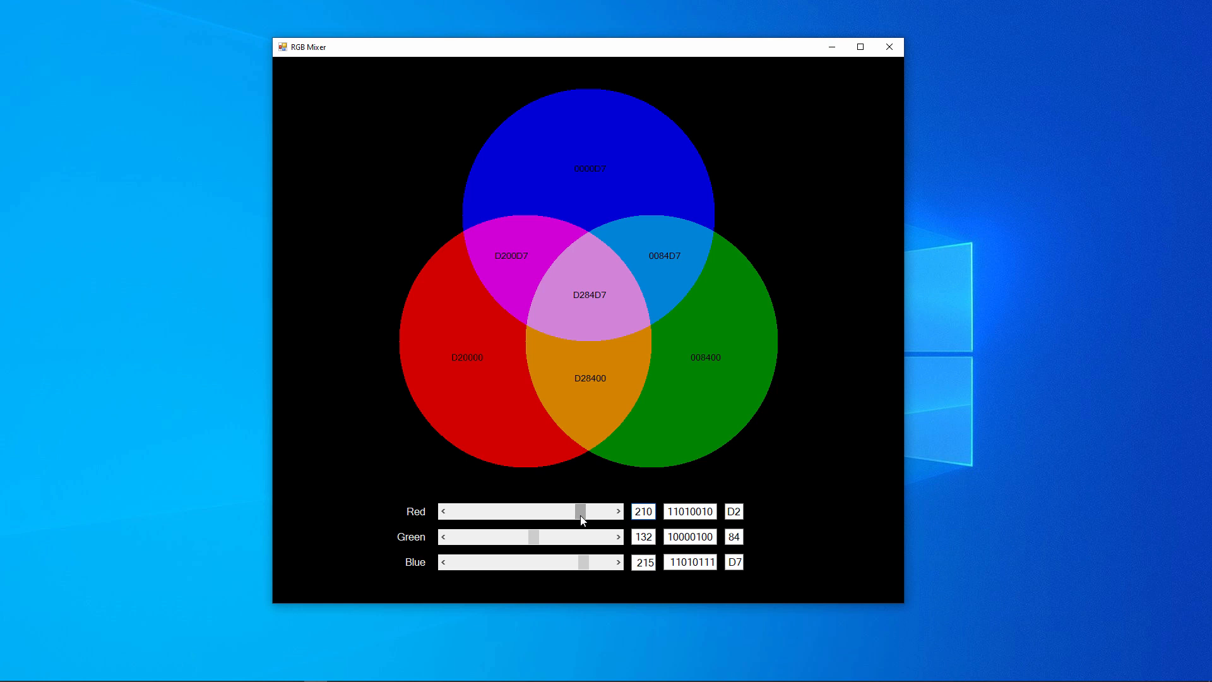
click(643, 511)
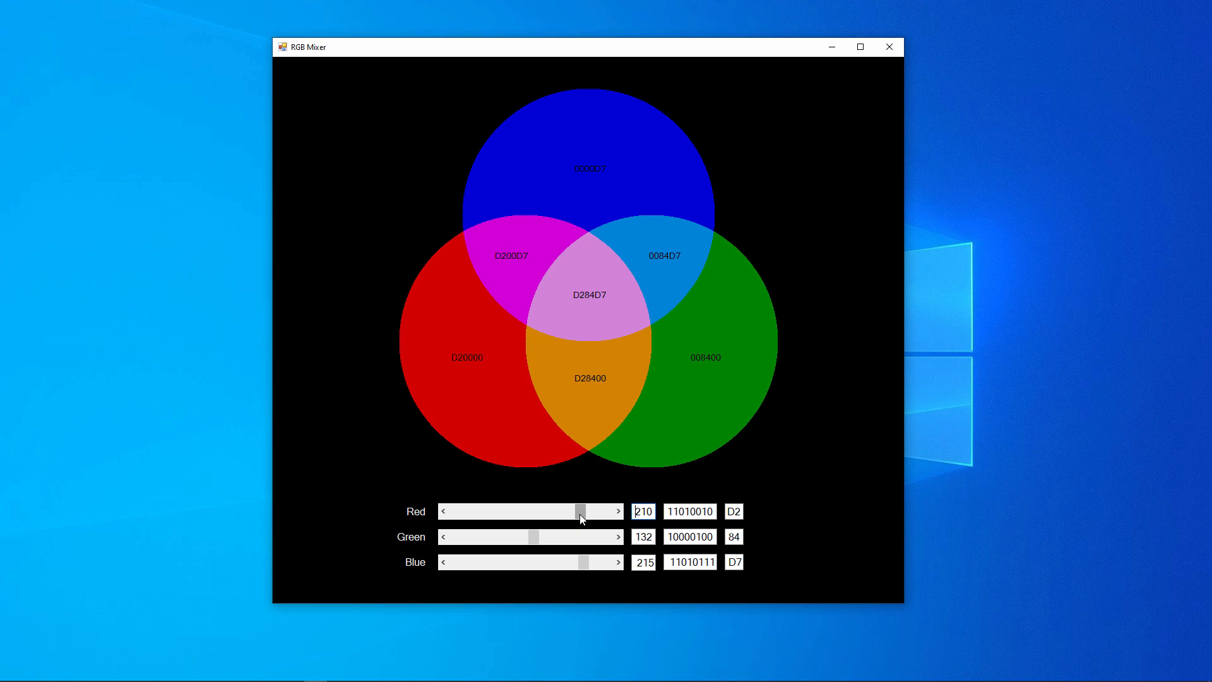